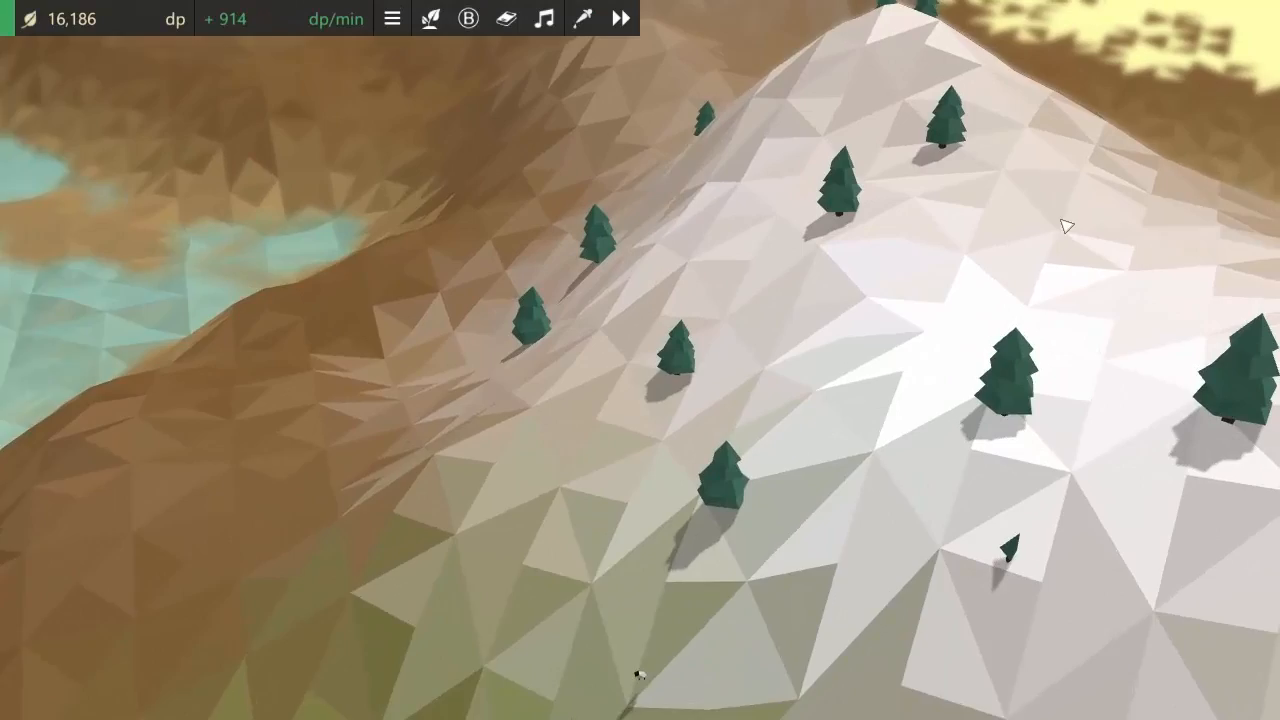
# - Select a sheep to show its species upgrades with Fast Eater at Tier 2
pyautogui.click(673, 420)
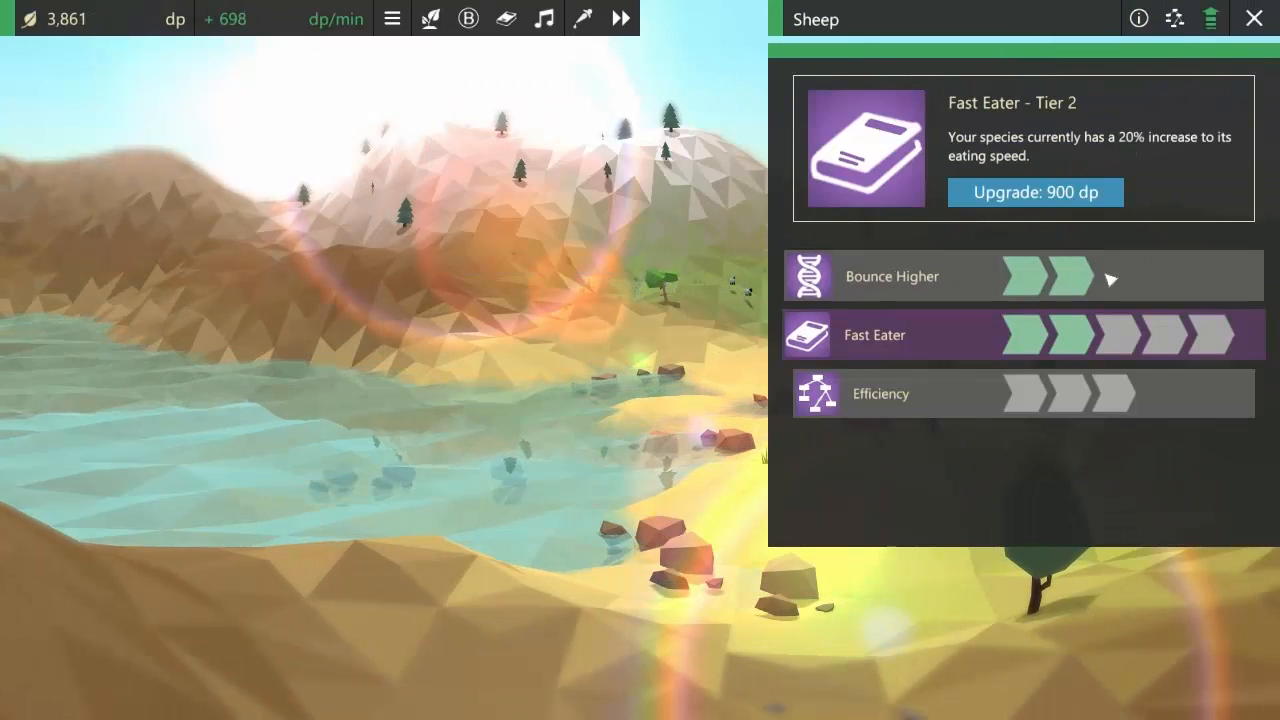
# - Buy further sheep upgrade tiers, taking Fast Eater up to four tiers
pyautogui.click(1035, 192)
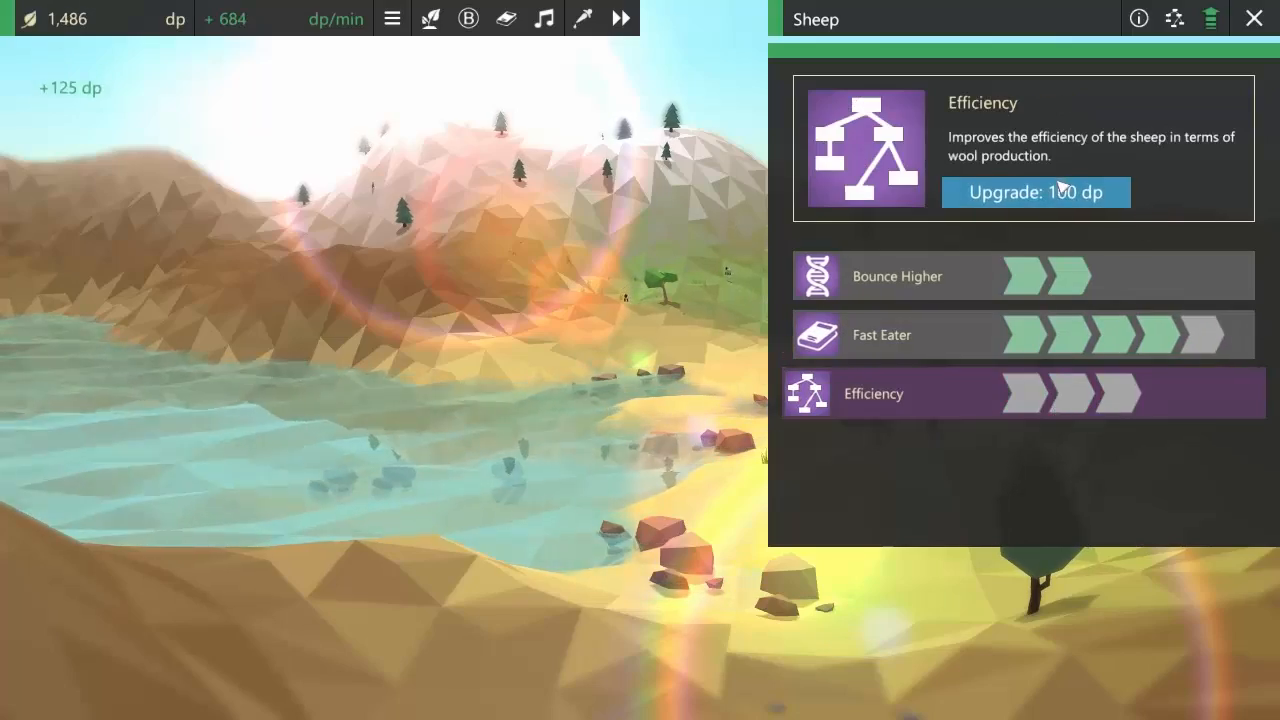
pyautogui.click(1036, 191)
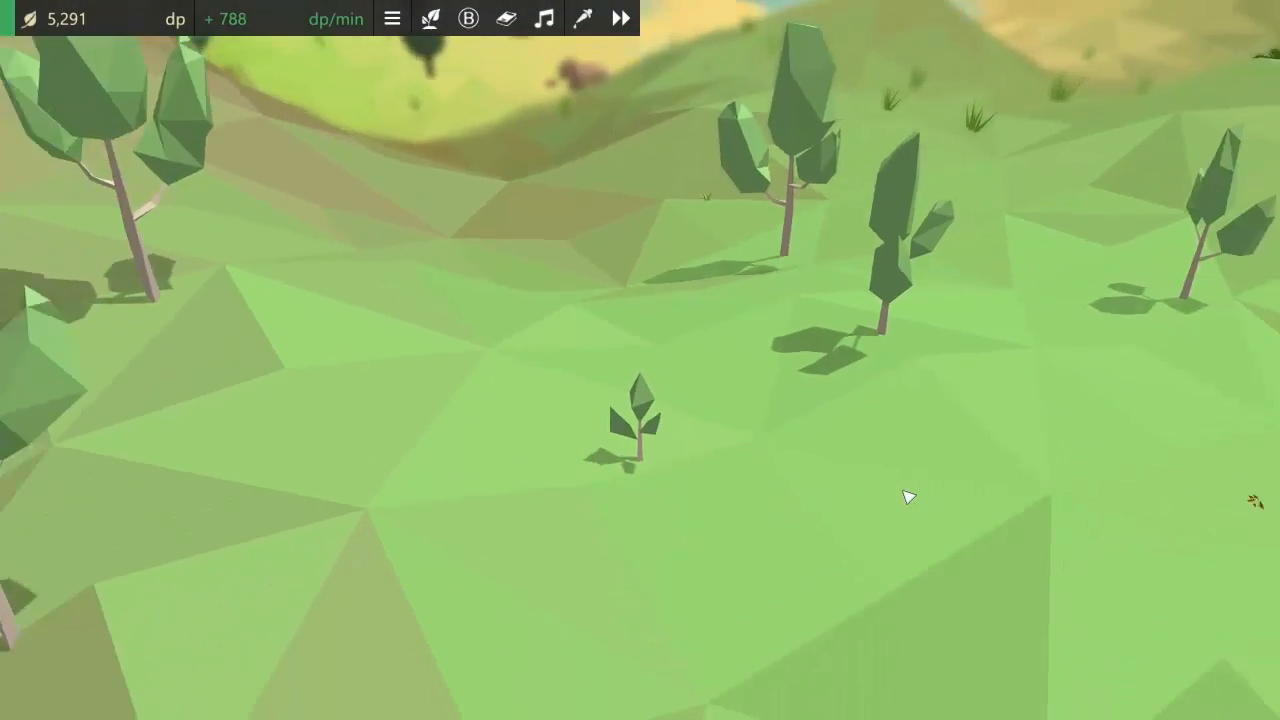
# - Open the discovered species catalogue on page 2, showing Birch Tree among 22 species
pyautogui.click(430, 18)
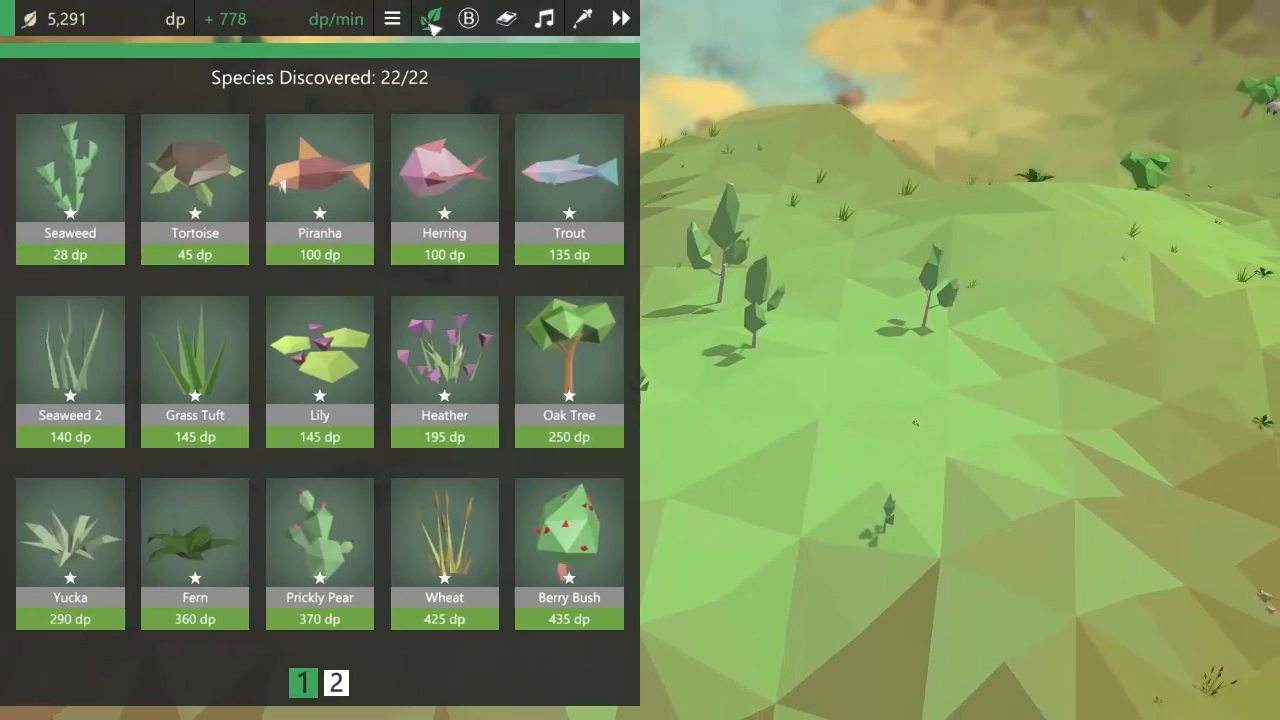
pyautogui.click(337, 682)
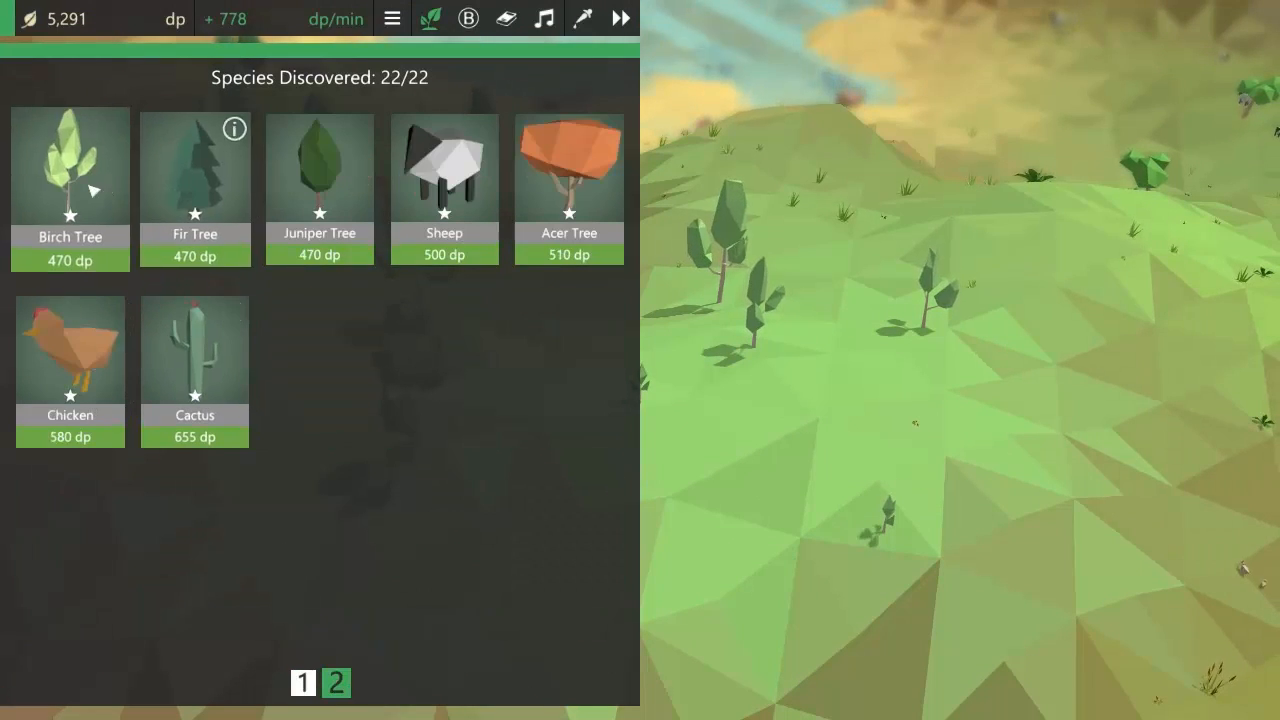